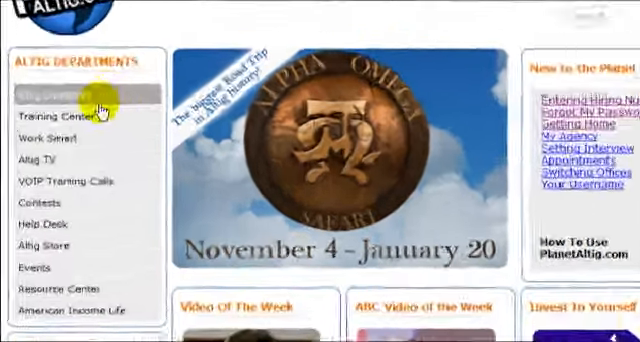
# Step: Open Altig University and play the getting-licensed video in the Licensing module
pyautogui.click(60, 90)
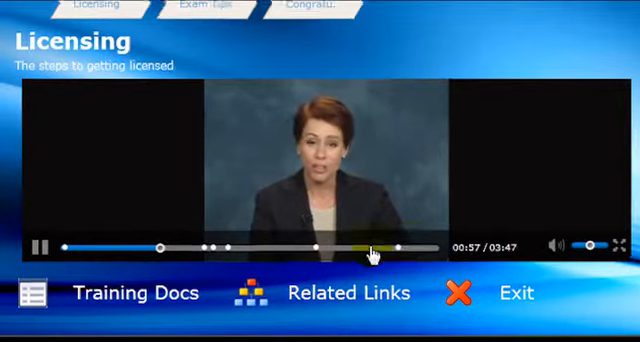
# Step: Show the Licensing lesson's Related Links, listing Agent Success Manual chapters and Steps for Success
pyautogui.click(350, 293)
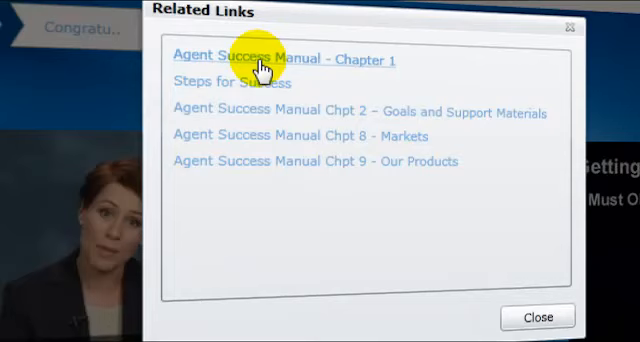
pyautogui.moveTo(524, 316)
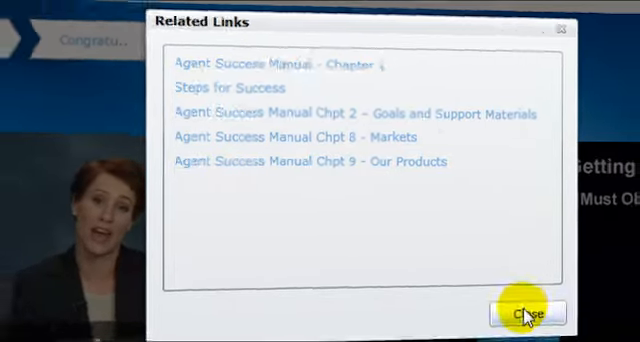
# Step: Close the Related Links list and view the February–June 2010 Production chart
pyautogui.click(524, 313)
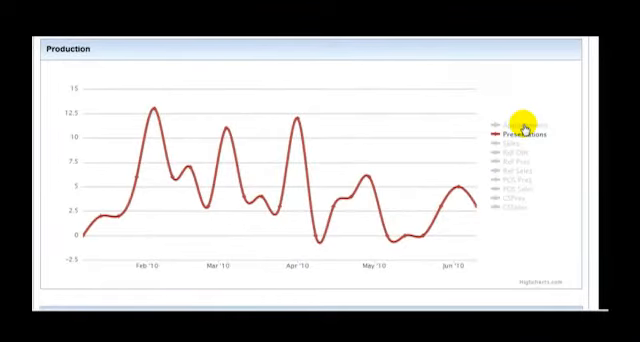
# Step: Toggle the Presentations line on the chart, then open the Leads inbox menu
pyautogui.click(513, 146)
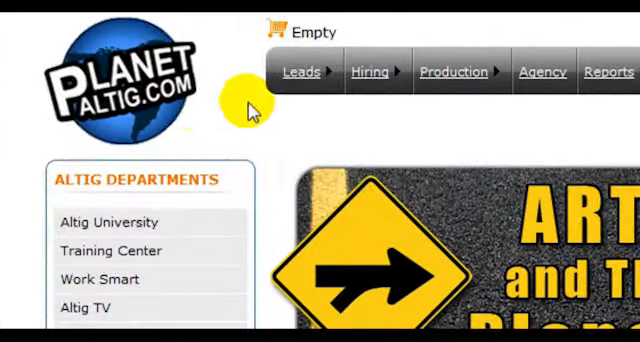
pyautogui.click(301, 72)
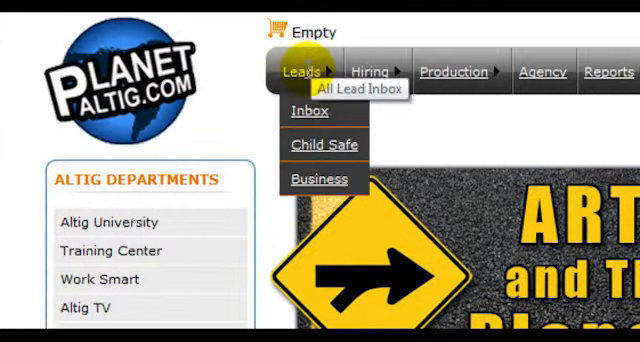
pyautogui.moveTo(322, 144)
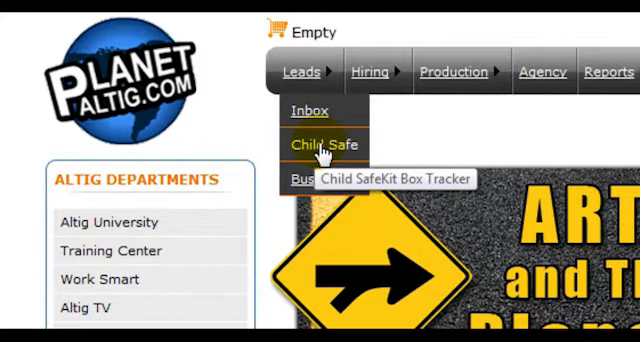
# Step: Open the Child Safe box tracker and view the box list showing Papa Johns, Renton
pyautogui.click(320, 138)
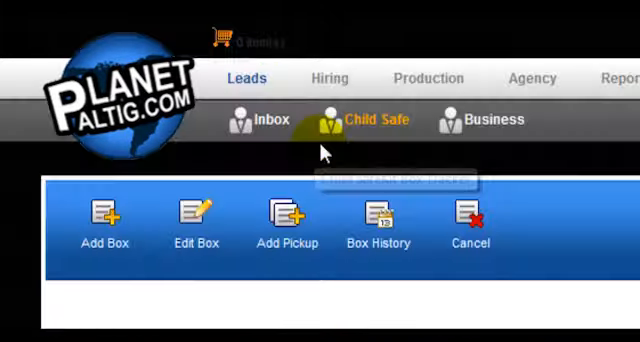
pyautogui.moveTo(565, 172)
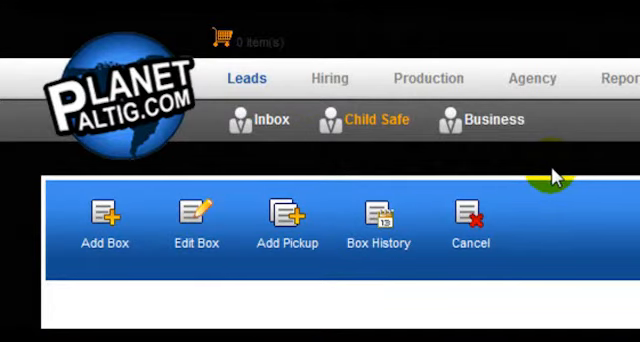
pyautogui.moveTo(375, 125)
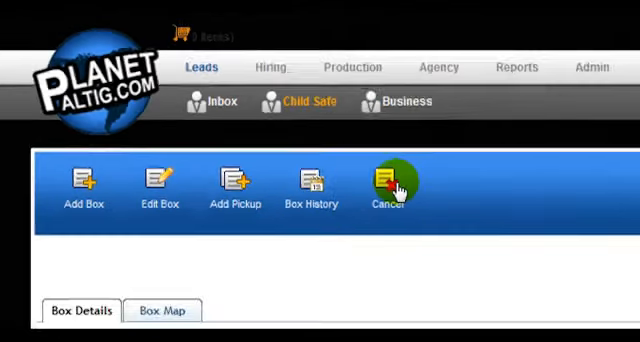
pyautogui.click(391, 189)
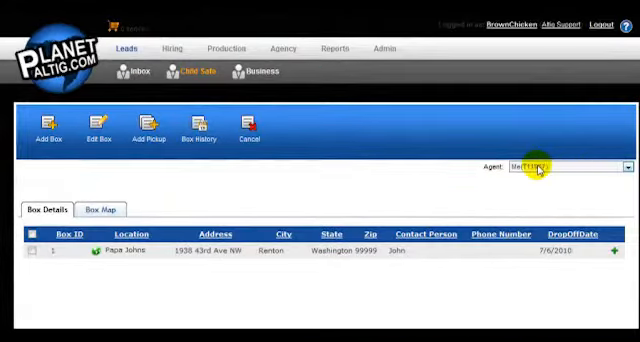